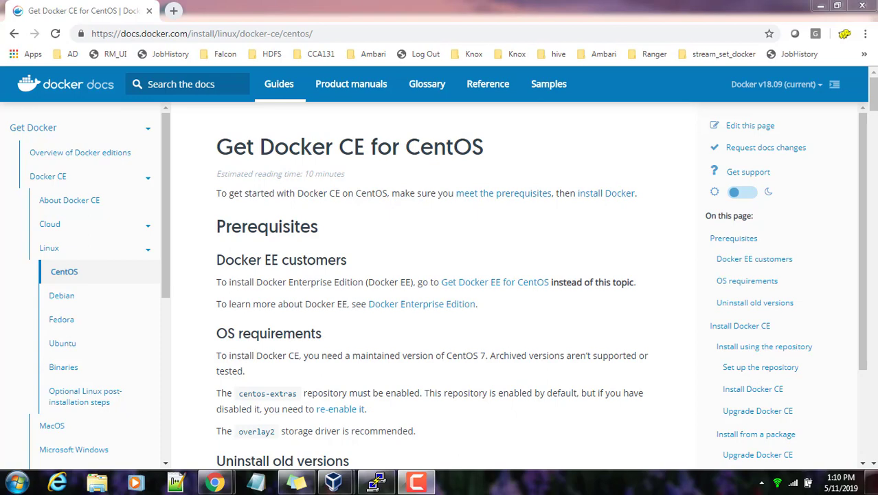
Scroll the CentOS install guide to 'Uninstall old versions' and highlight the yum remove docker command.
click(220, 33)
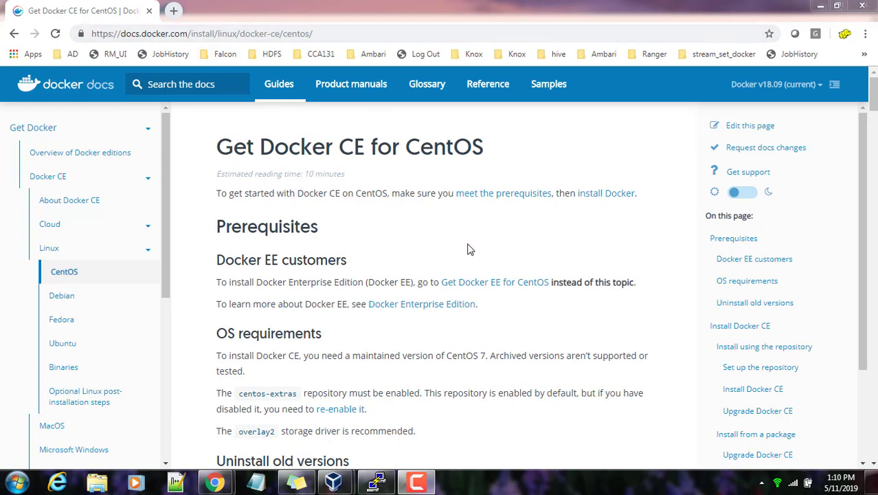
scroll(down, 3)
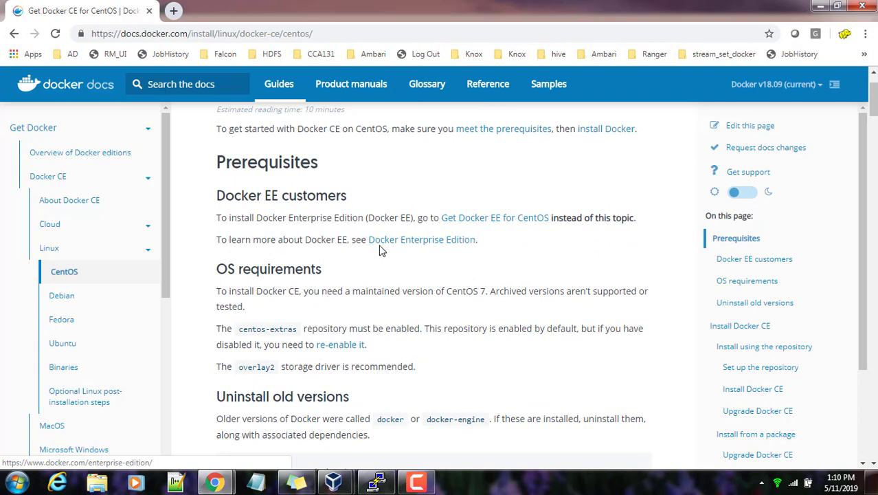
scroll(down, 3)
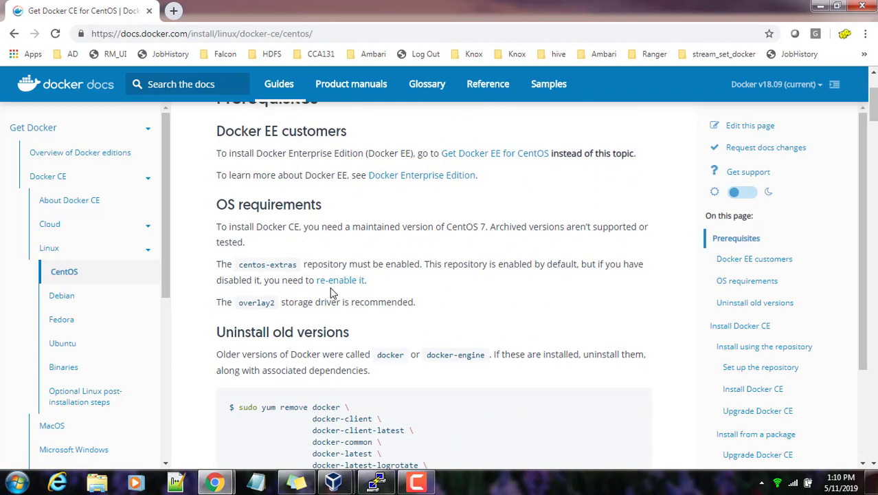
scroll(down, 3)
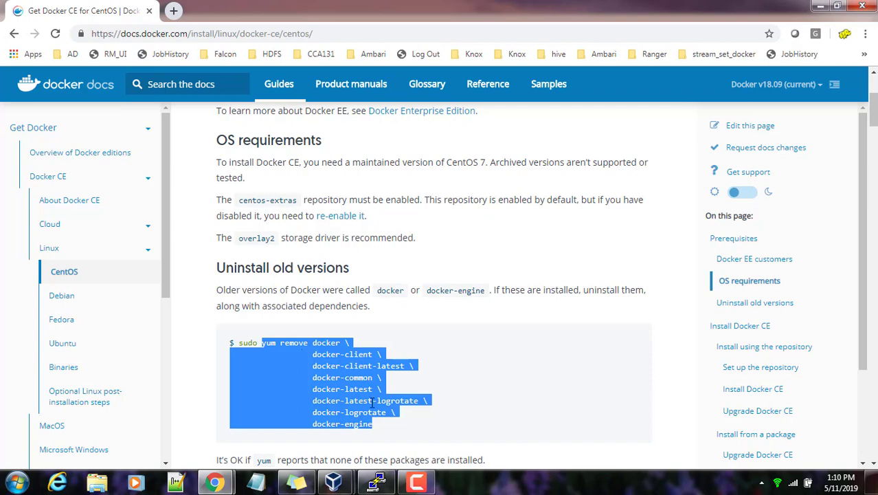
Become root with sudo su, run yum remove docker (nothing to remove), then start yum update.
click(375, 481)
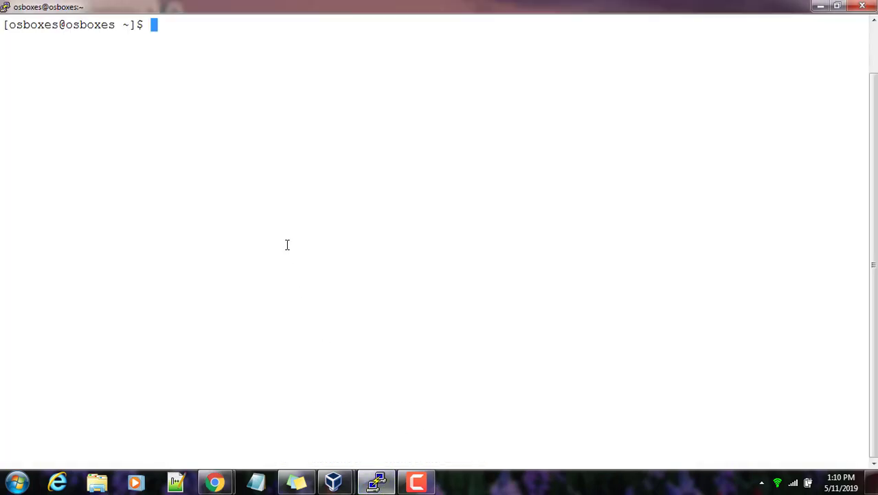
text(sudo)
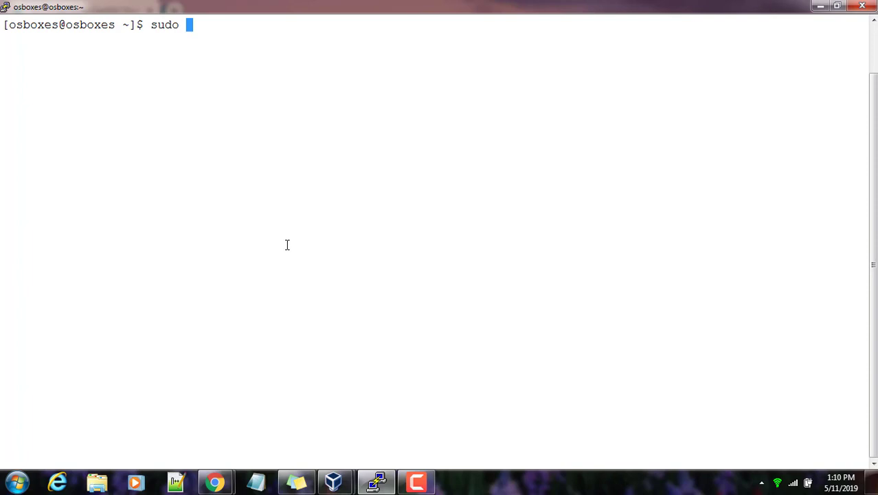
text(su -)
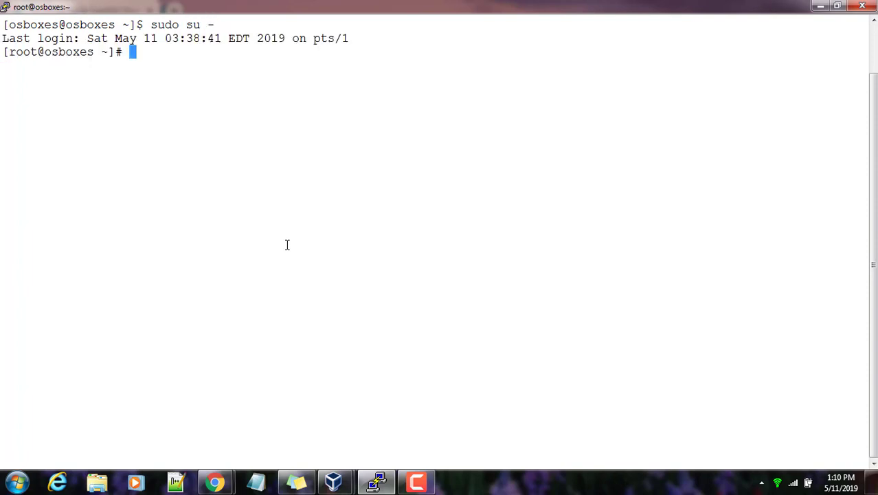
text(yum remove docker \)
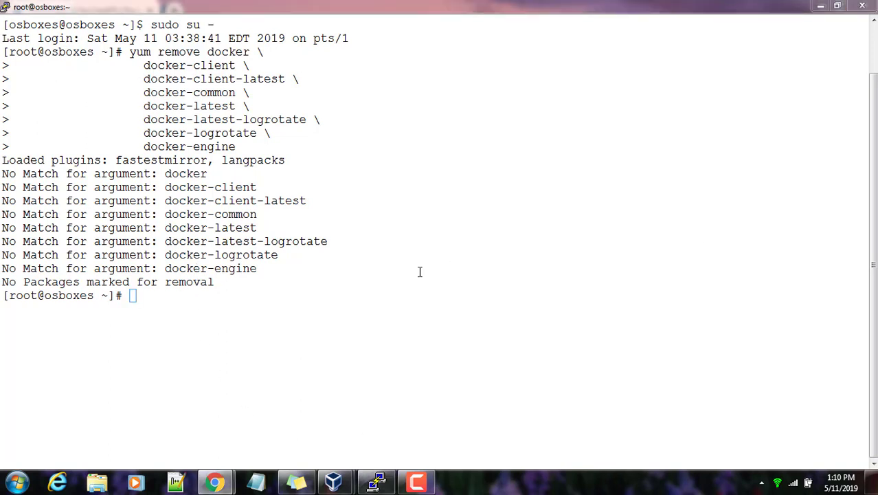
text(yum update)
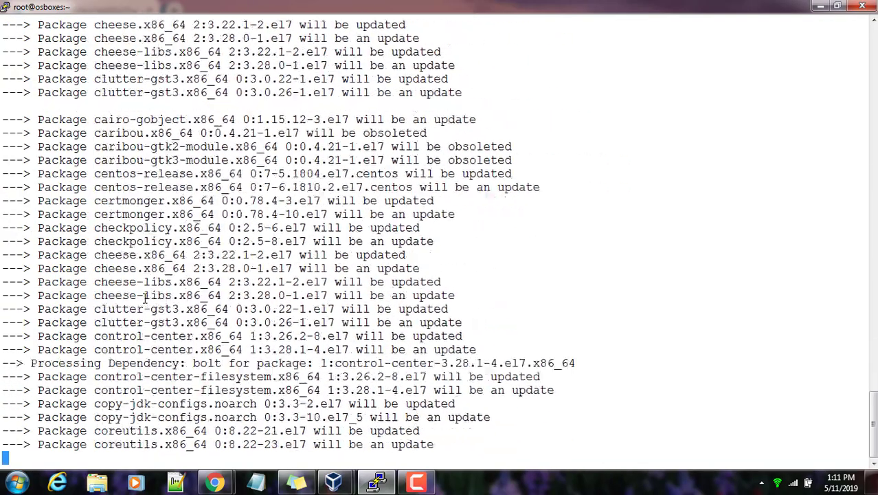
Approve the yum update with y and let the 629-package upgrade run to Complete.
scroll(down, 3)
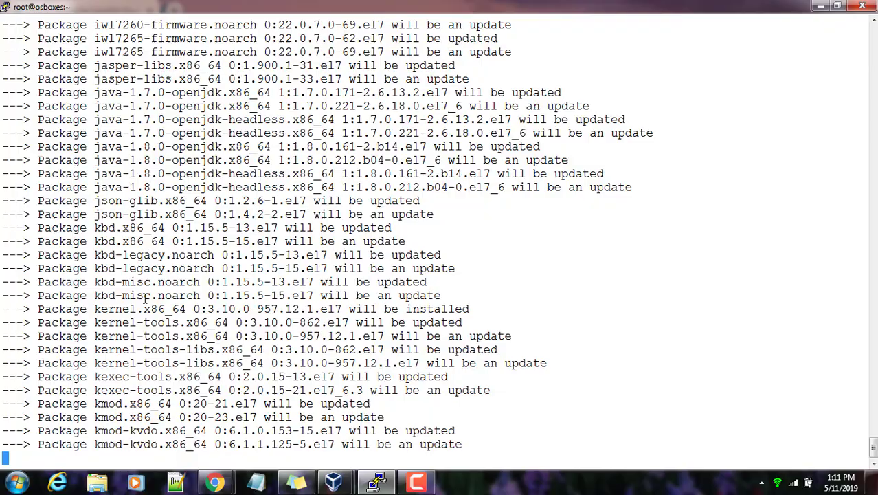
scroll(down, 3)
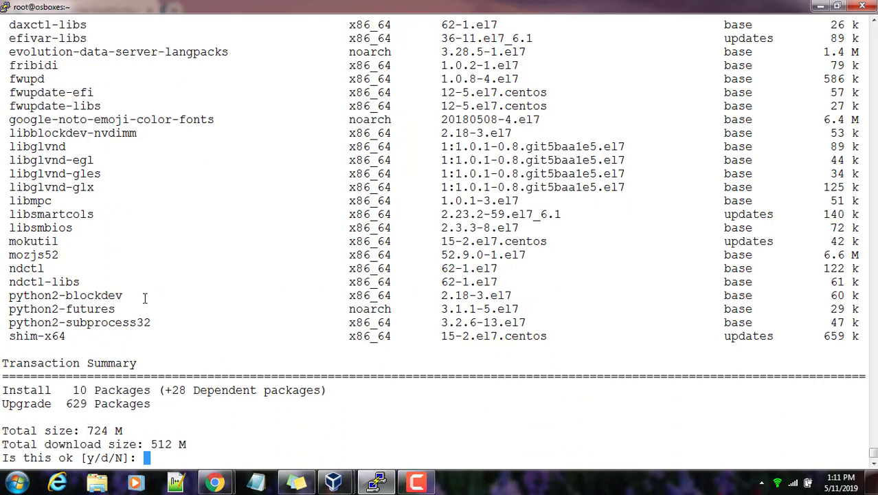
text(y)
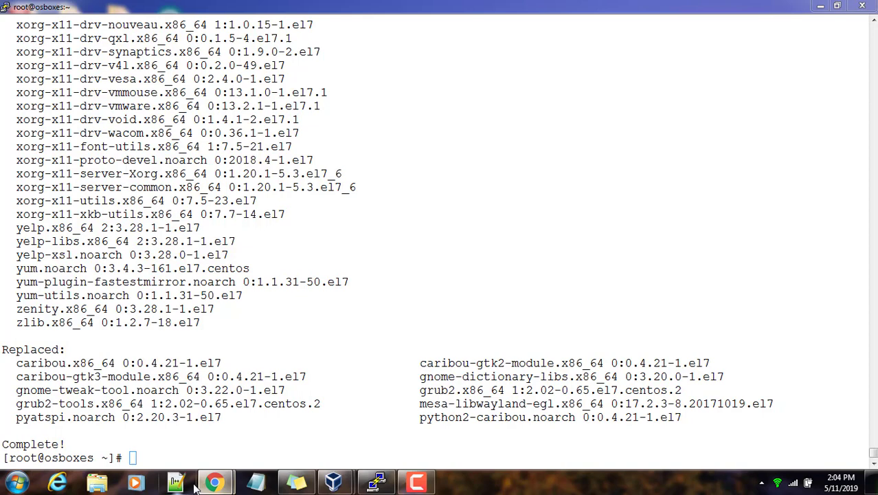
Copy the yum install -y yum-utils device-mapper-persistent-data lvm2 command from the docs and run it; nothing to do.
click(214, 481)
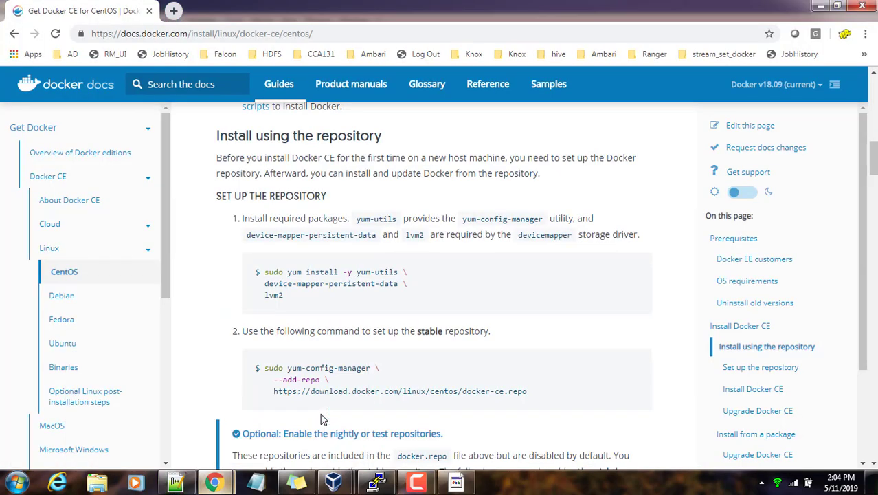
mouse_move(311, 305)
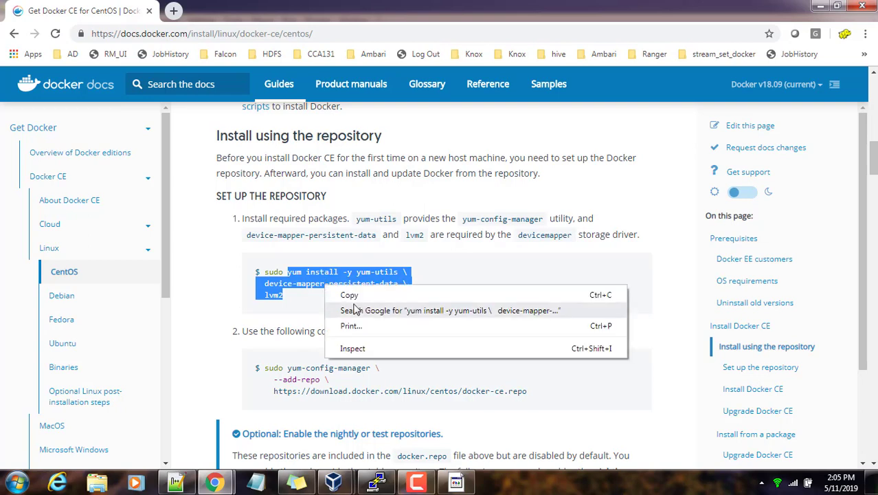
click(377, 481)
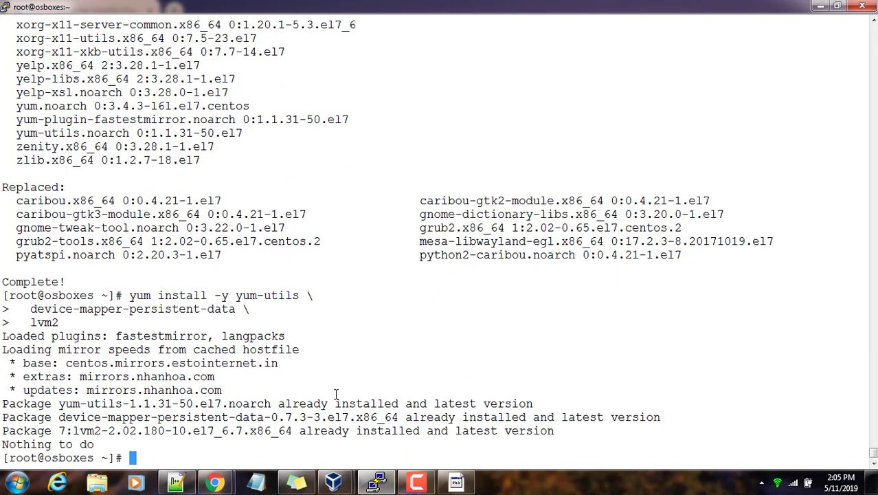
mouse_move(156, 434)
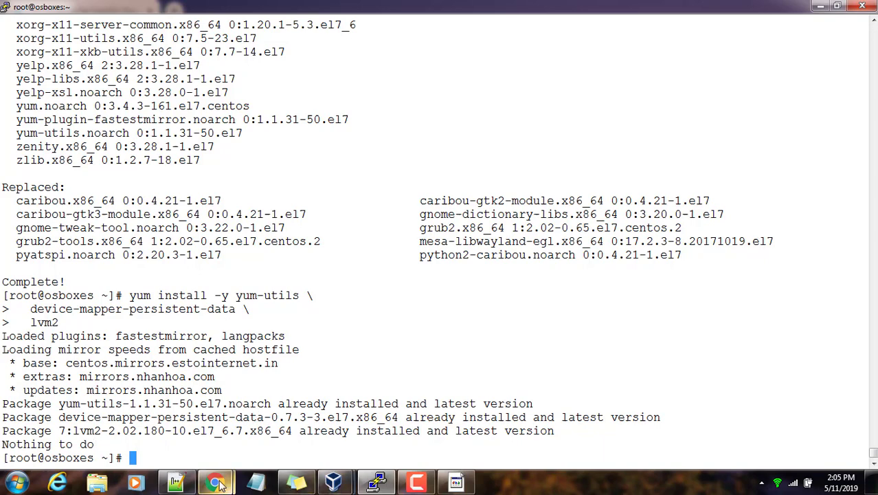
click(215, 481)
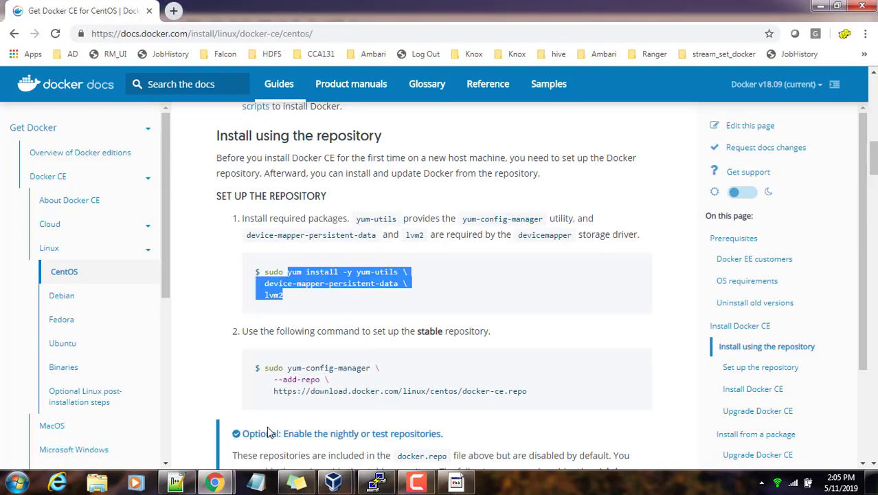
Run the yum-config-manager --add-repo command and list /etc/yum.repos.d to confirm docker-ce.repo exists.
scroll(down, 3)
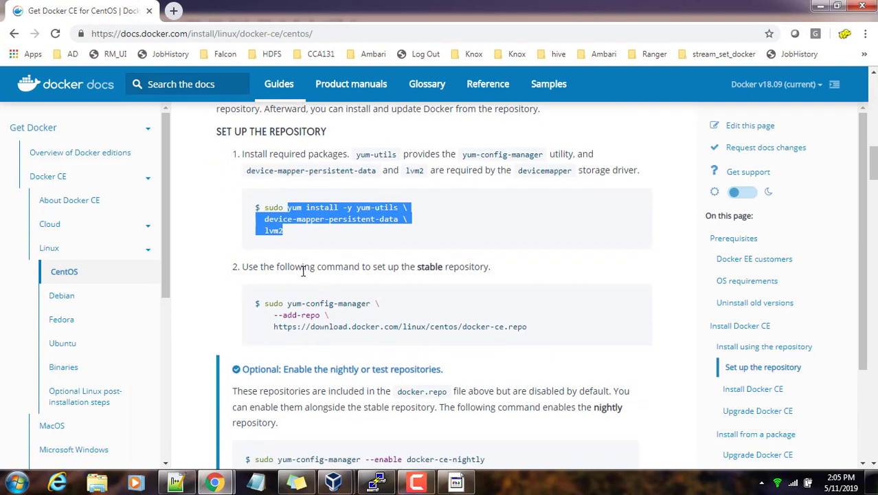
mouse_move(378, 319)
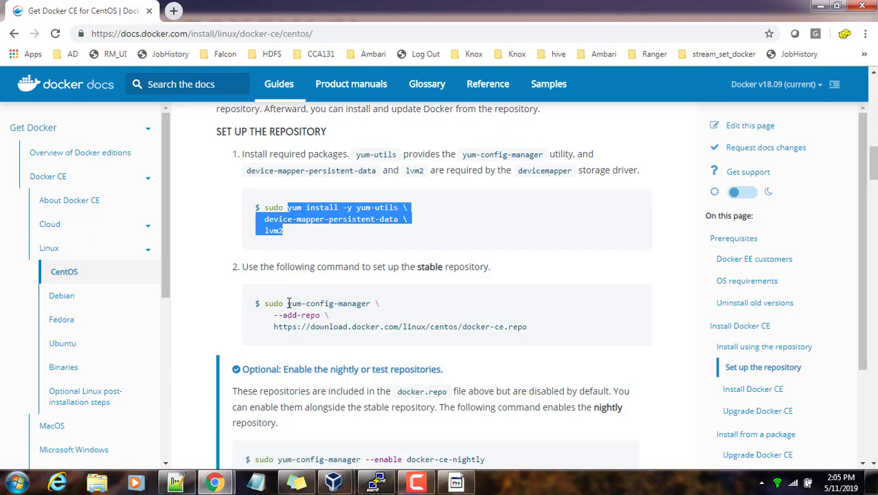
drag(285, 304, 528, 325)
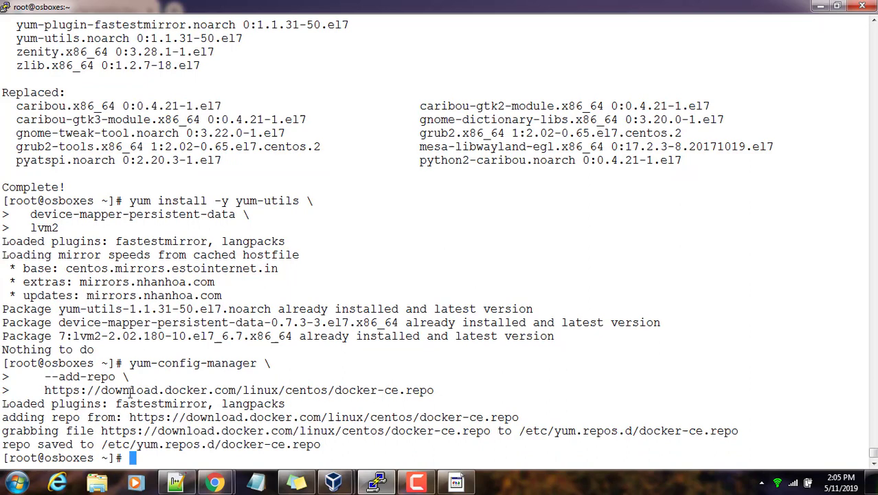
text(cat /e)
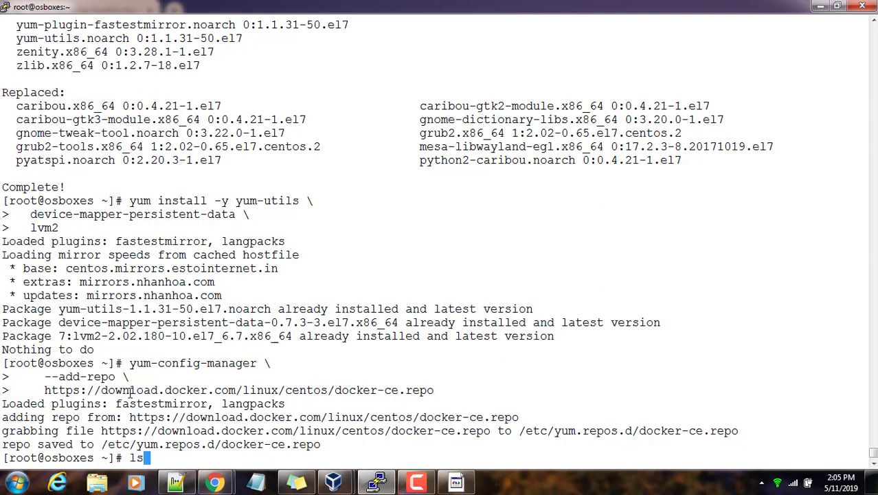
text(/etc/yum.r)
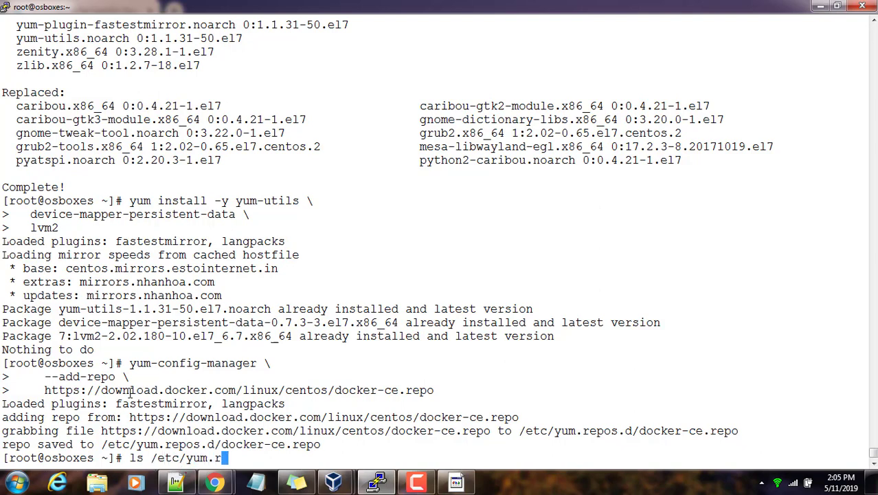
key(Return)
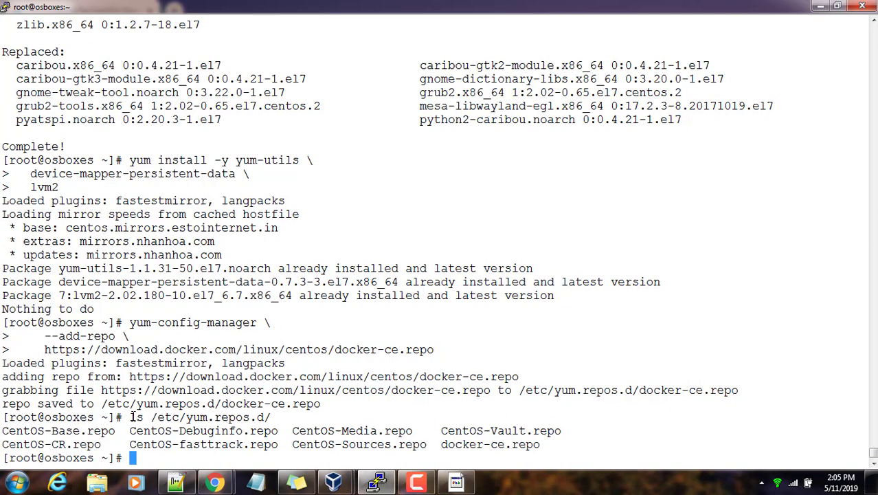
double_click(489, 444)
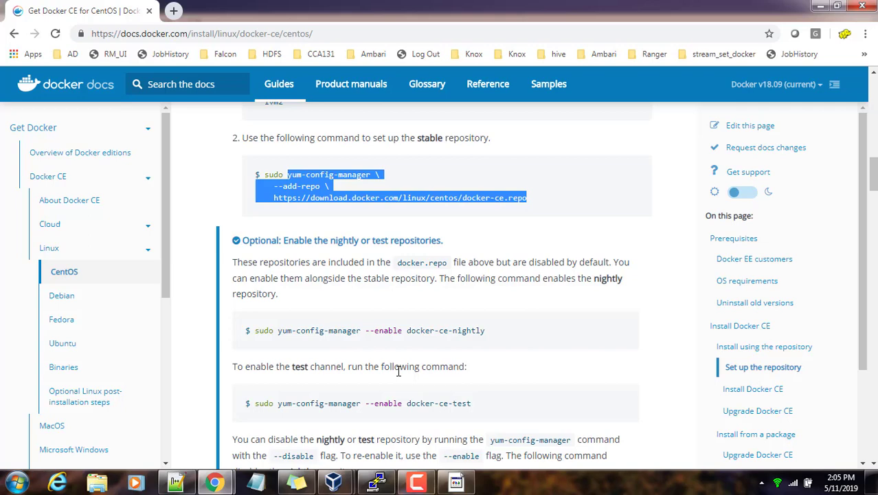
mouse_move(325, 297)
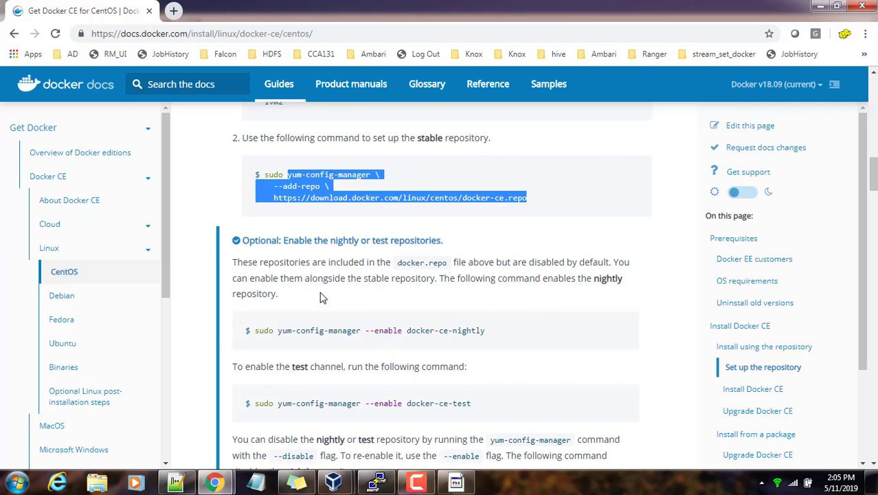
Scroll to INSTALL DOCKER CE and copy 'yum install docker-ce docker-ce-cli containerd.io'.
scroll(down, 3)
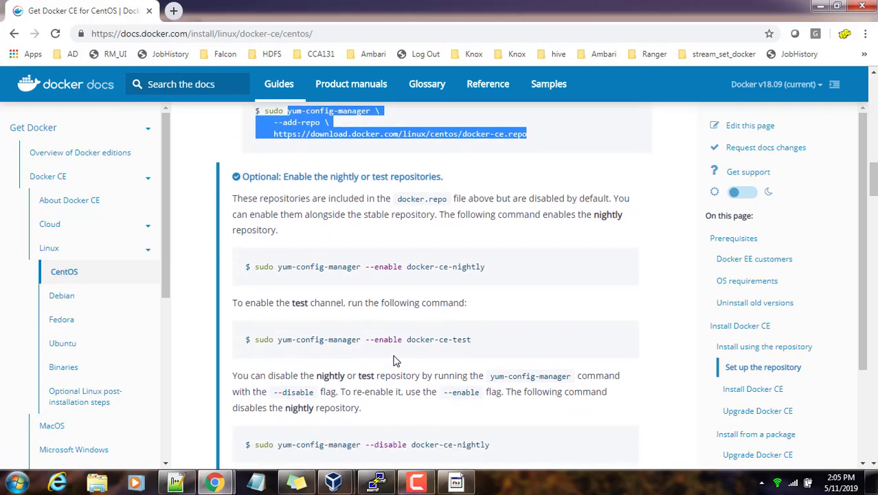
scroll(down, 3)
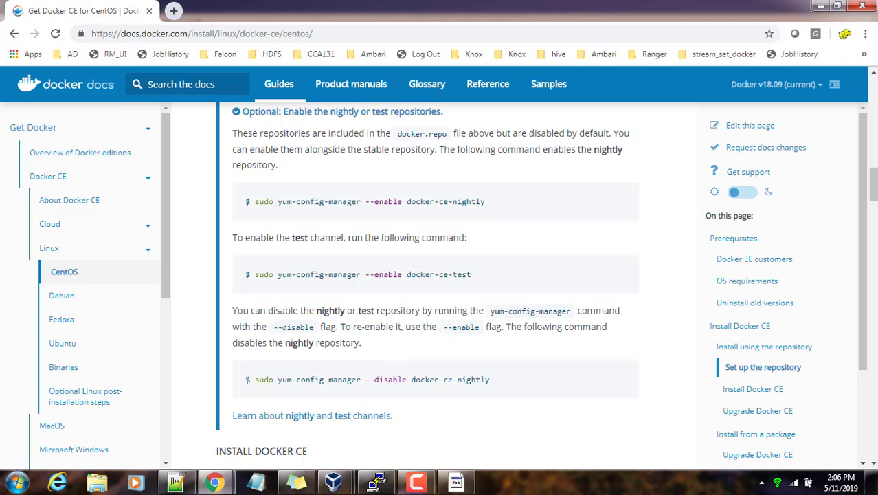
mouse_move(662, 275)
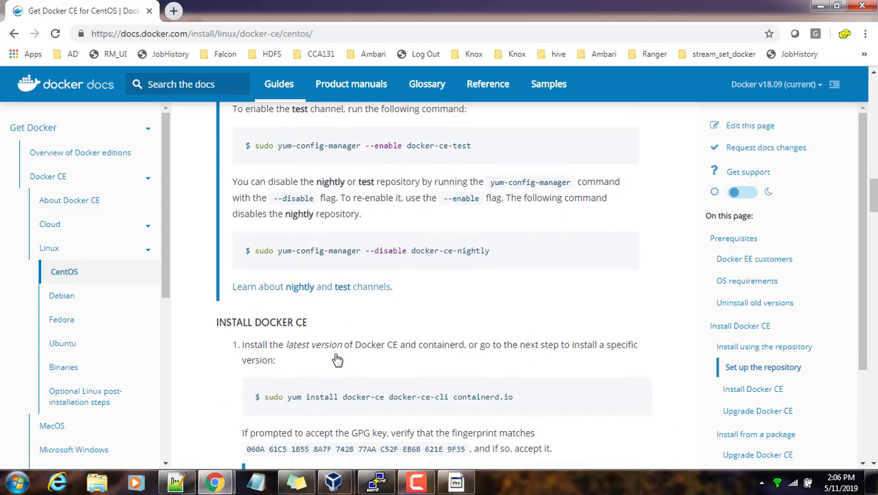
mouse_move(378, 382)
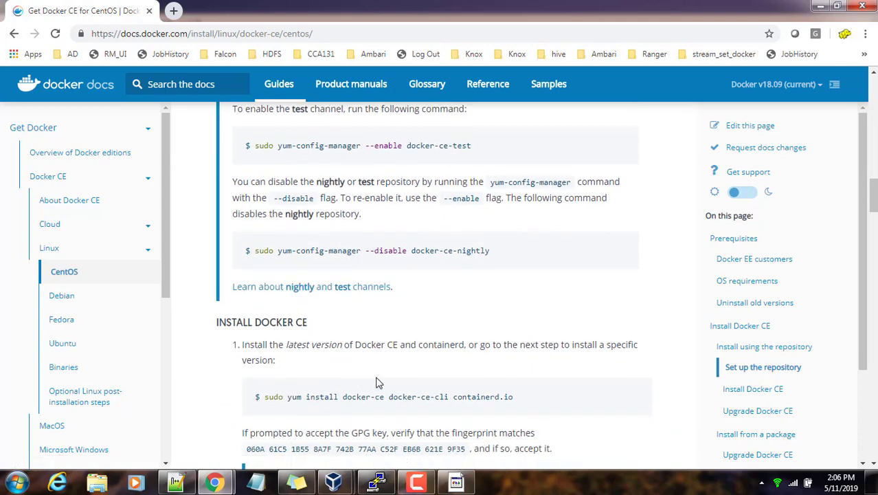
scroll(down, 3)
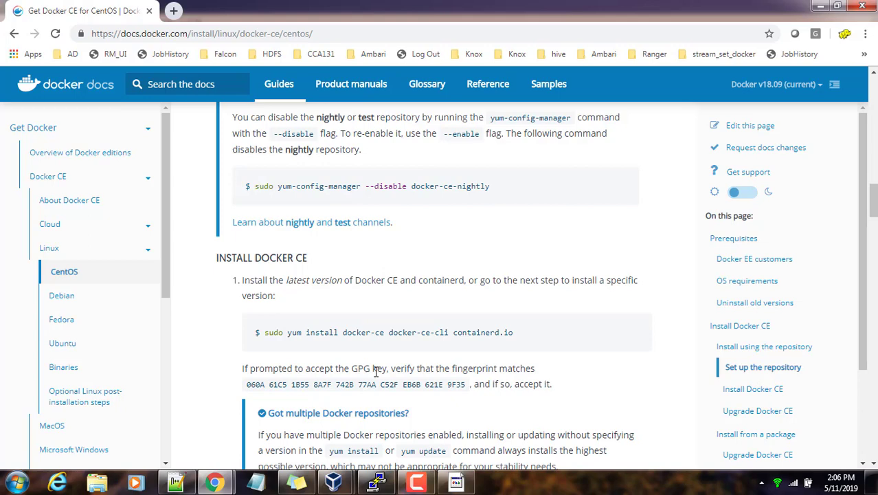
mouse_move(565, 342)
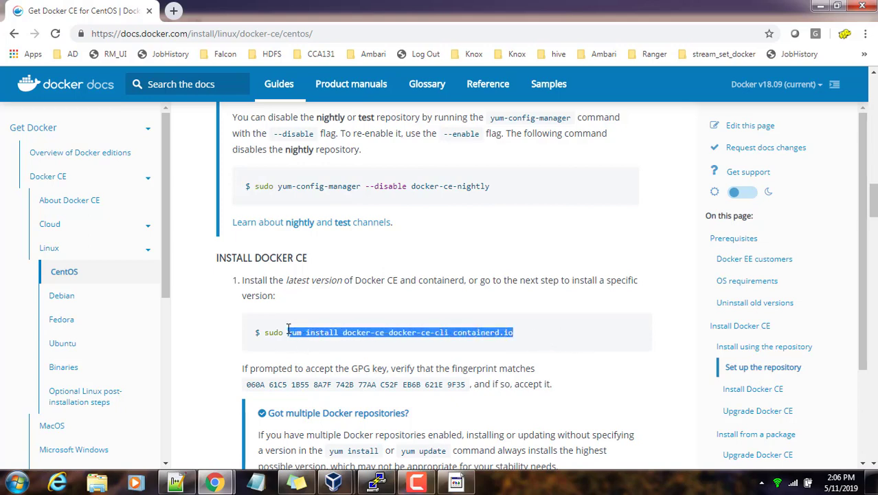
right_click(402, 331)
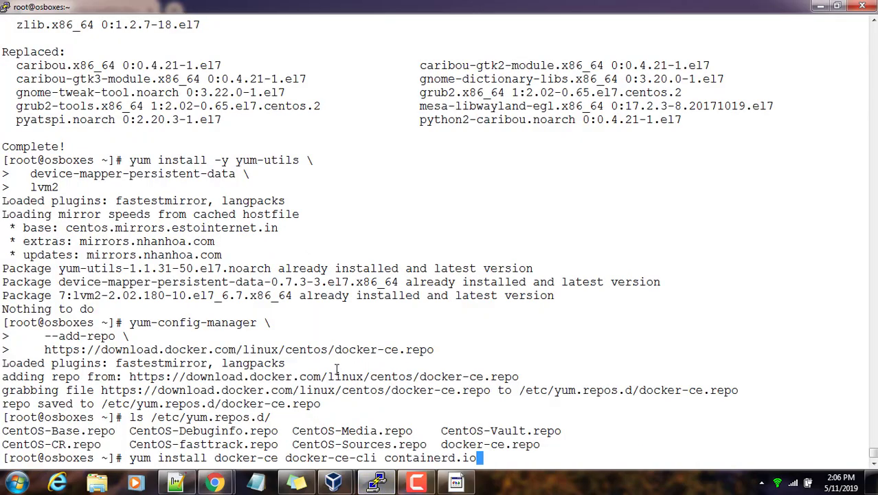
Run the Docker CE install, answering y to the package list and the GPG key until Complete.
key(Return)
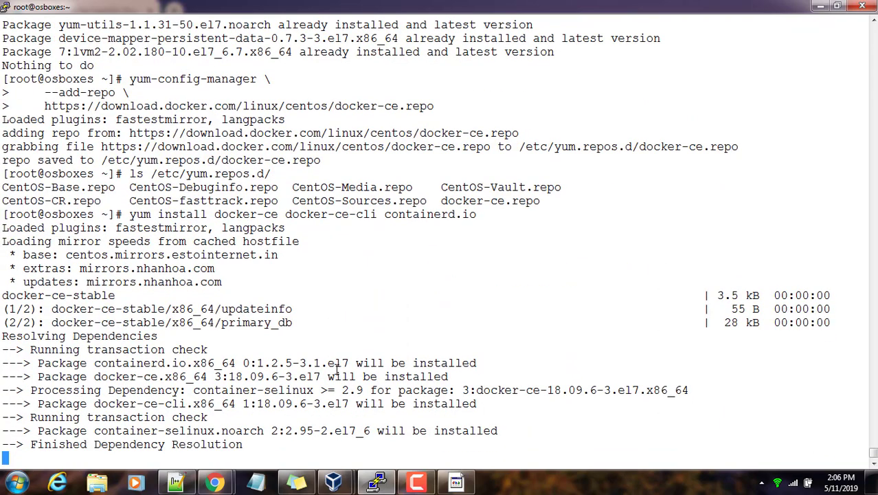
text(y/d/N]: y)
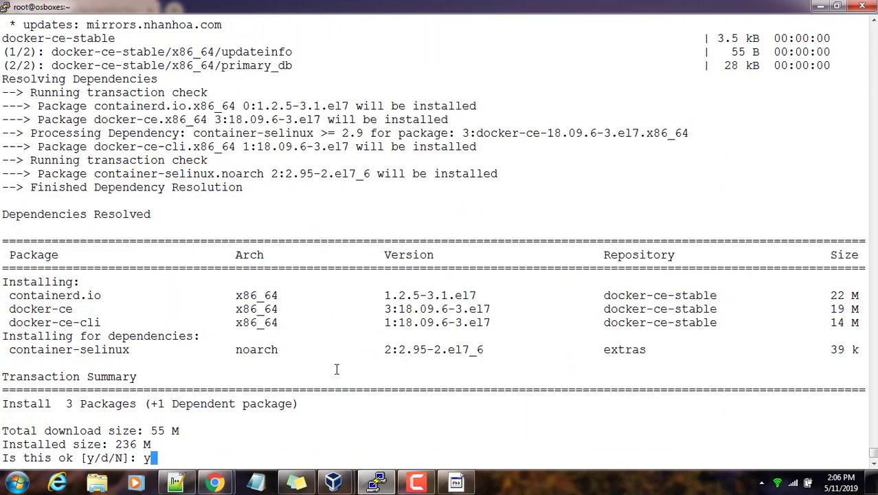
key(Return)
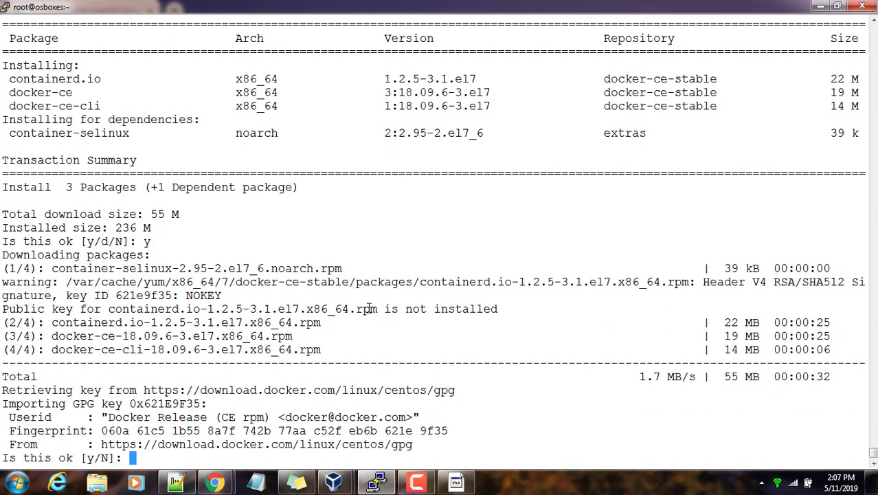
text(y)
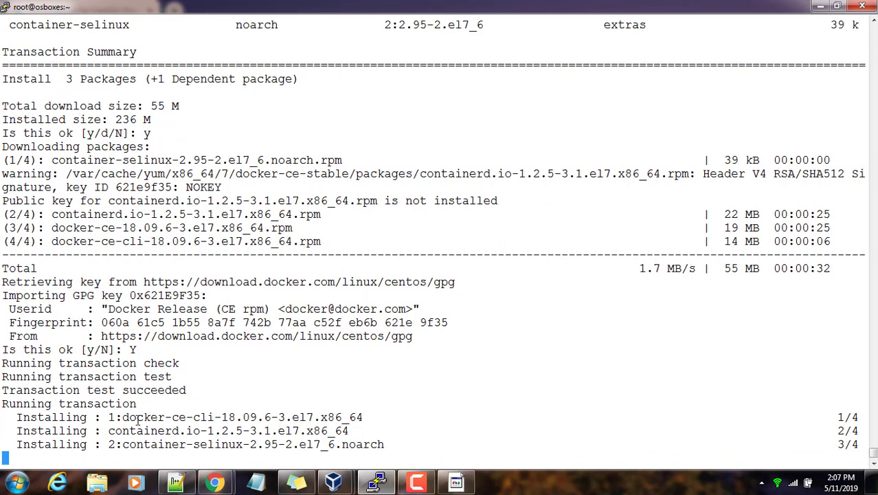
mouse_move(138, 443)
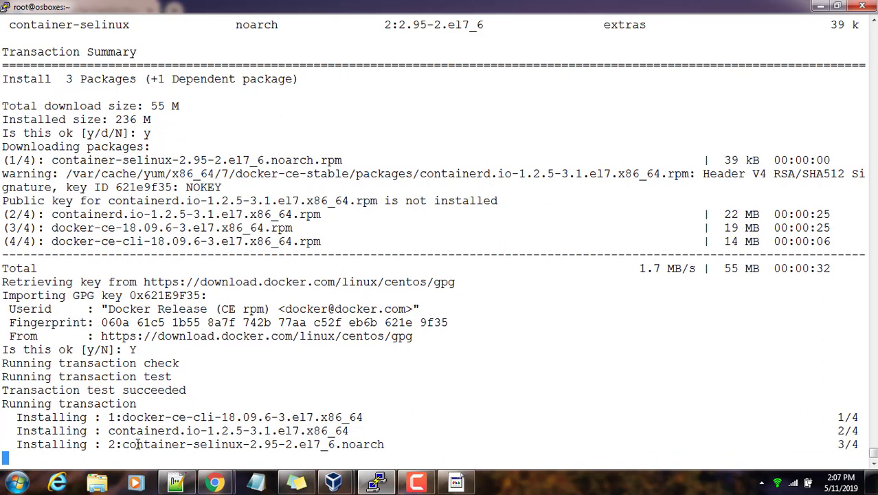
mouse_move(179, 459)
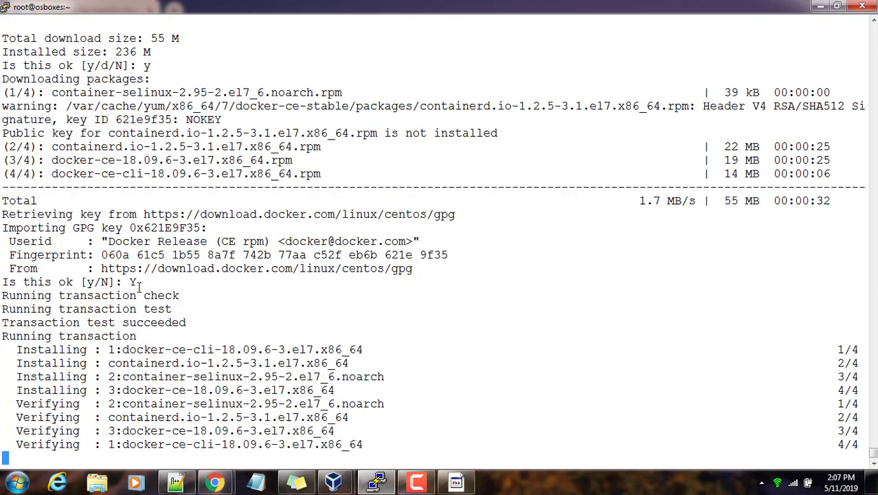
scroll(down, 3)
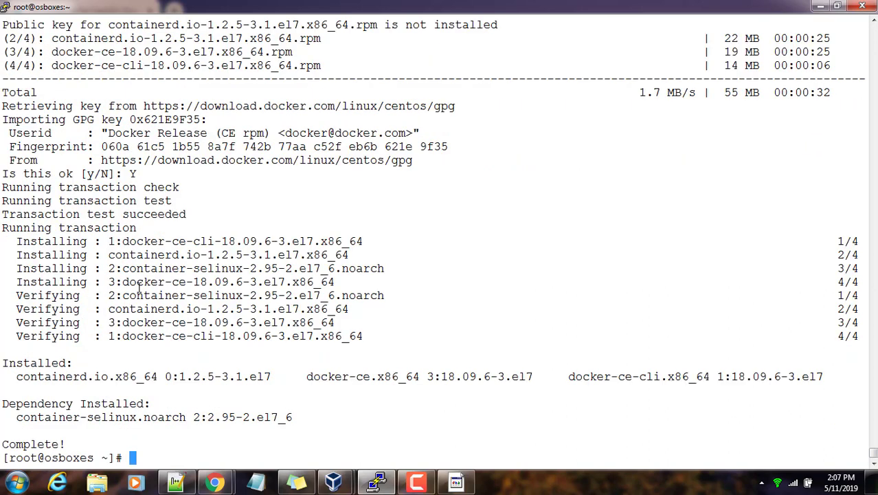
Run systemctl start docker and systemctl status docker (active, running), then docker -v showing 18.09.6.
text(systemctl)
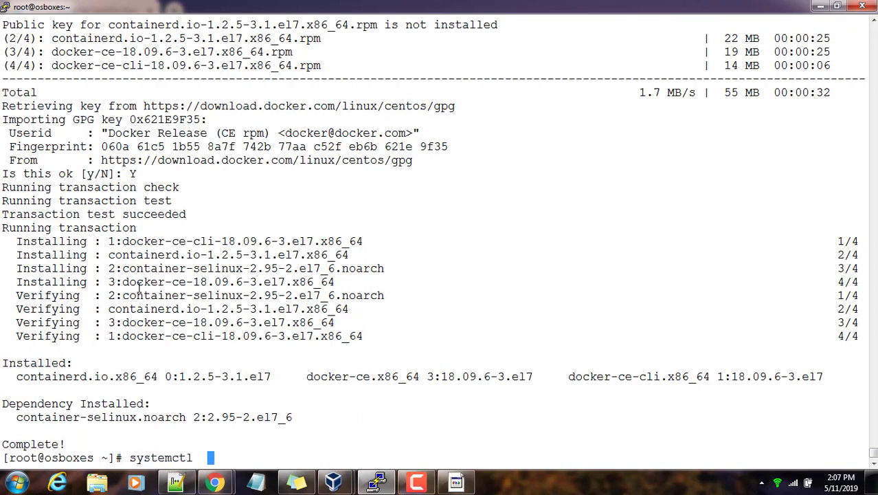
text(start docker)
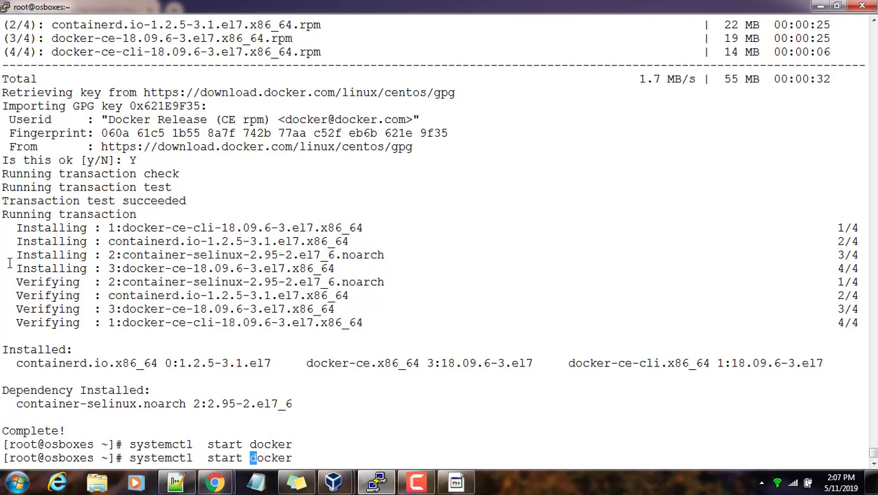
text(status)
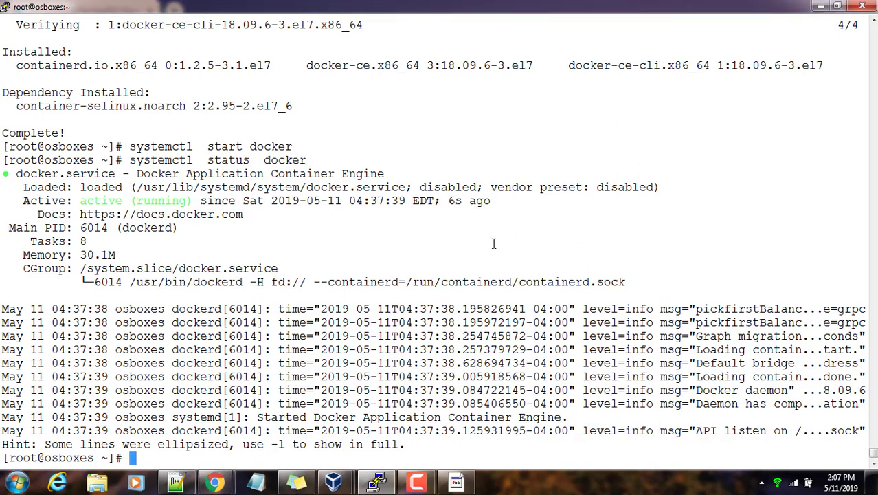
text(docker -v)
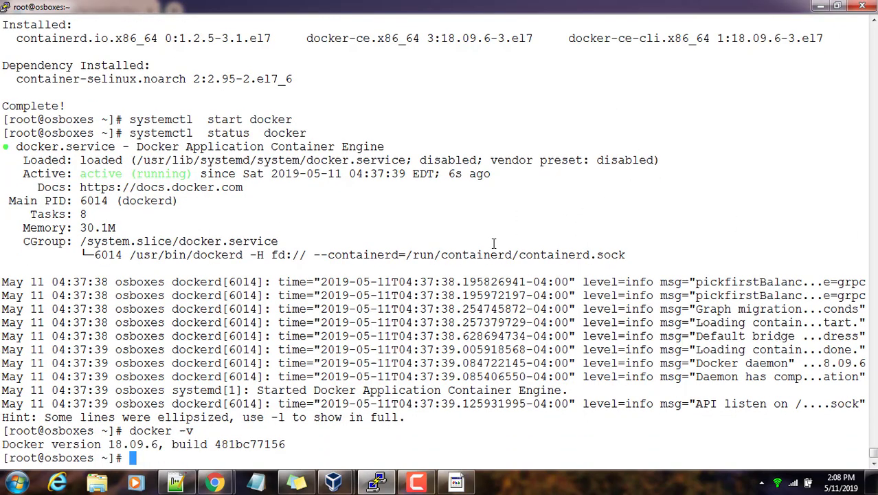
mouse_move(176, 481)
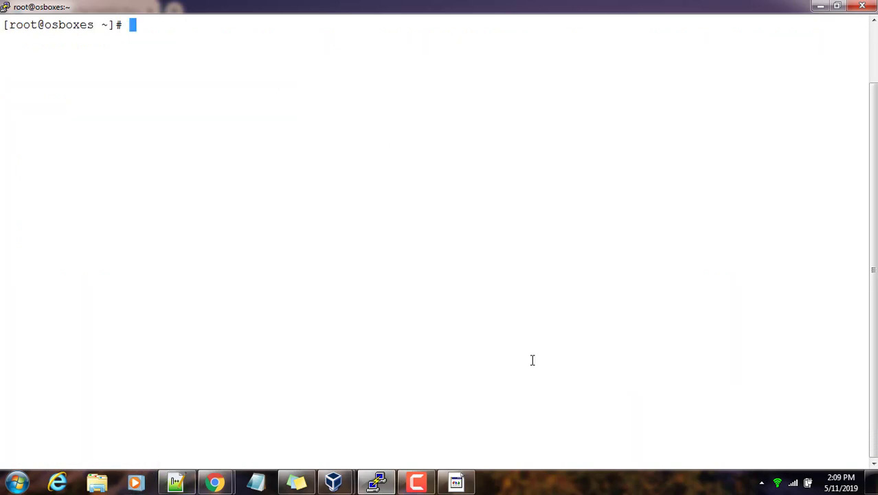
Type 'docker container run hello-world' at the prompt without running it yet.
text(docker)
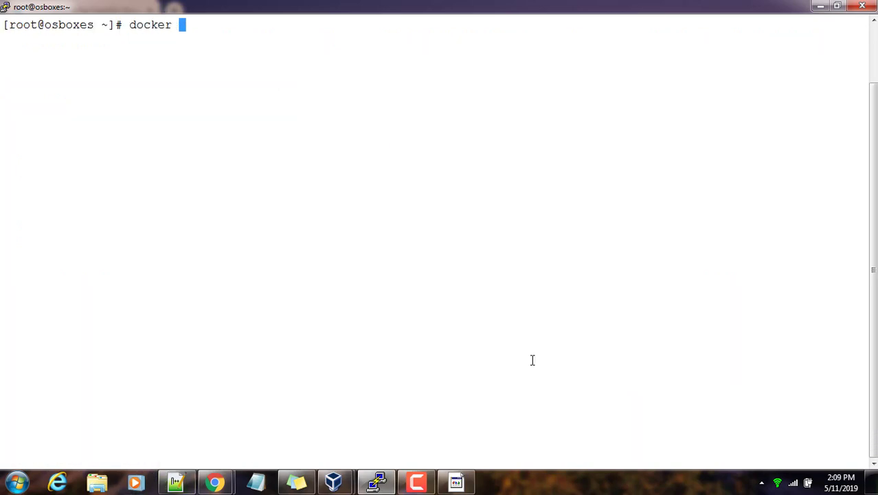
text(container run h)
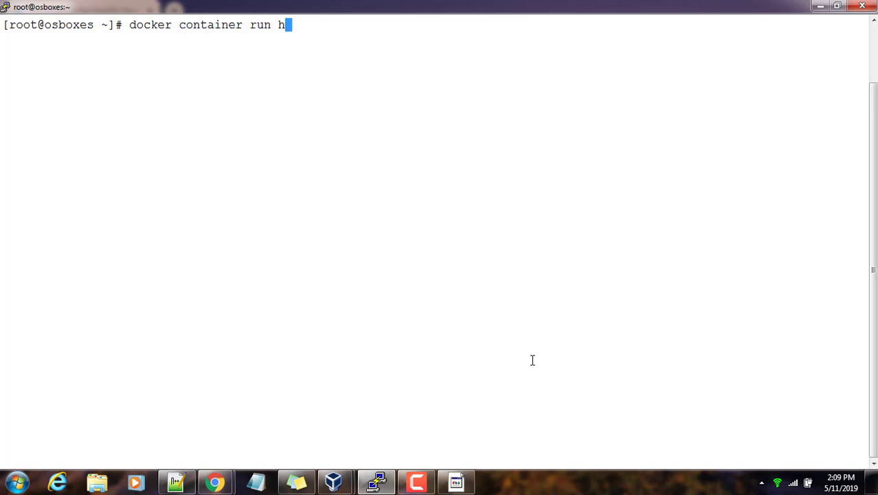
text(ello-w)
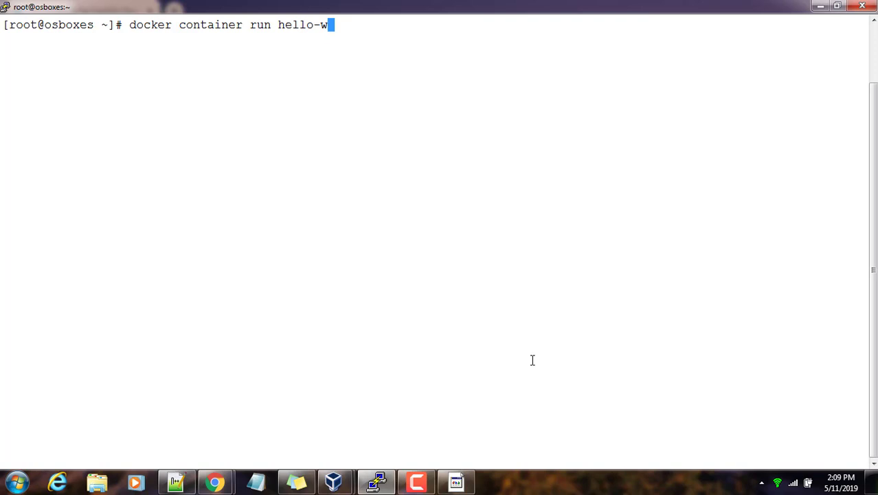